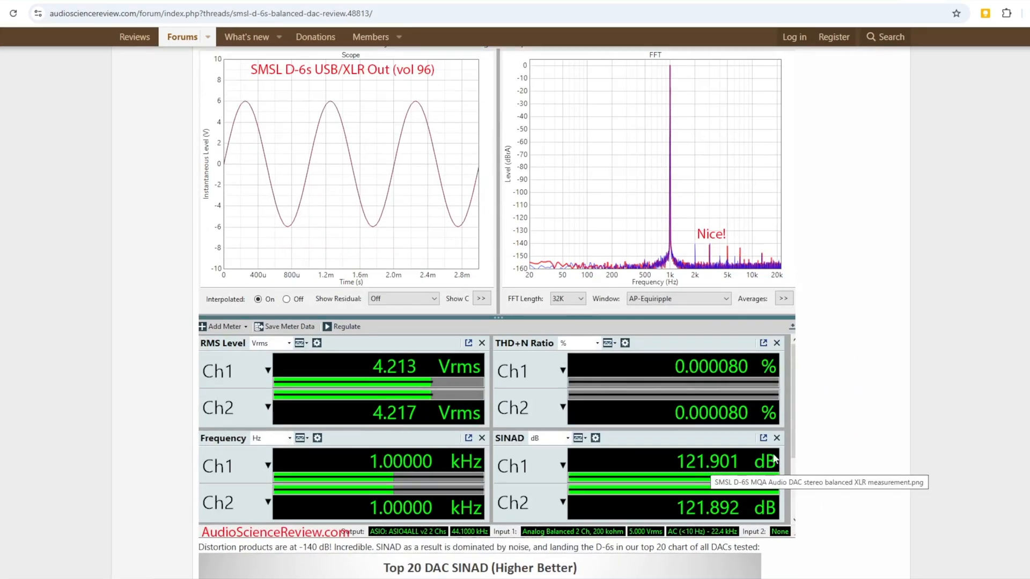
pyautogui.moveTo(731, 373)
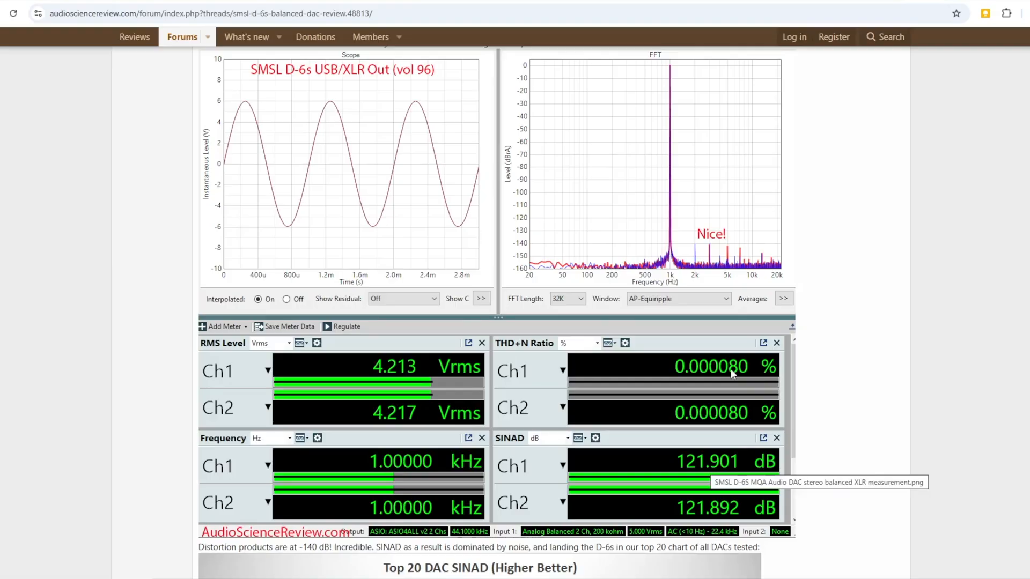
pyautogui.scroll(-3)
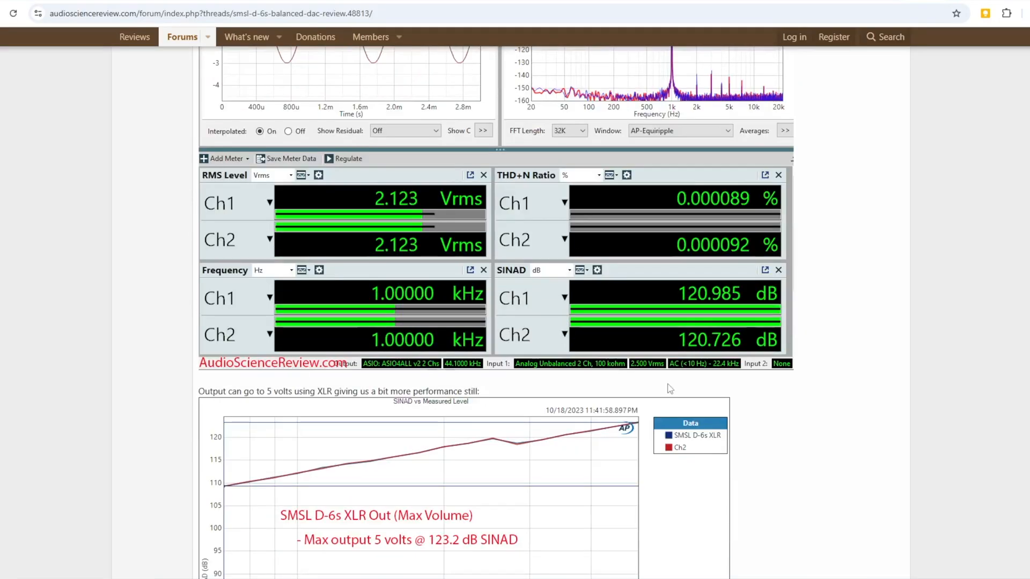
pyautogui.scroll(-3)
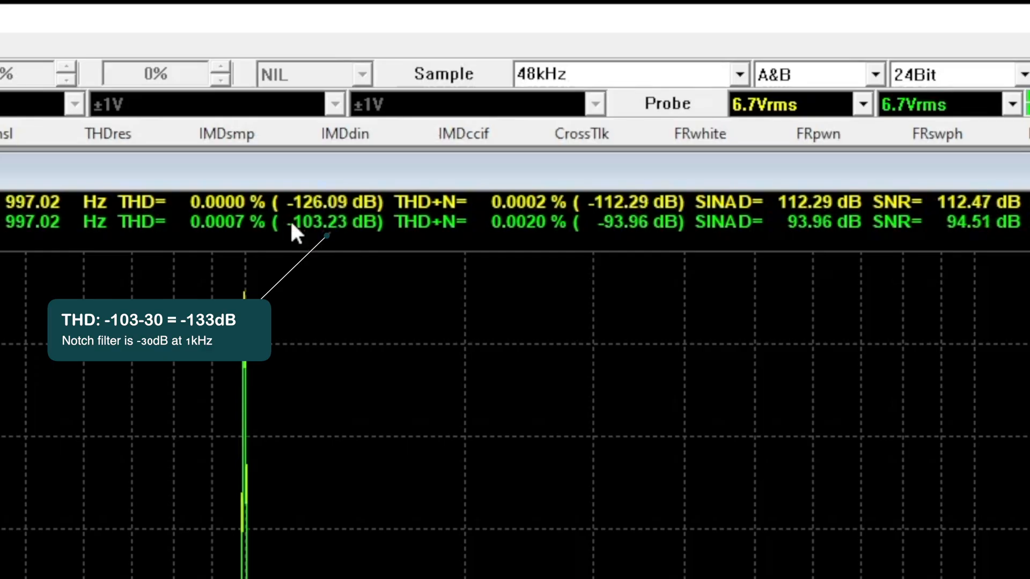
pyautogui.moveTo(584, 248)
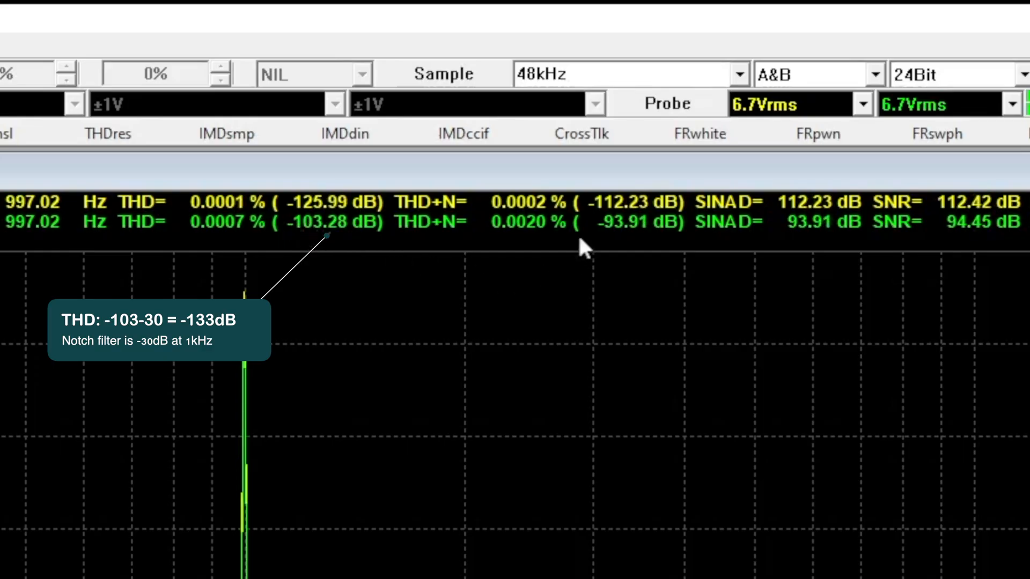